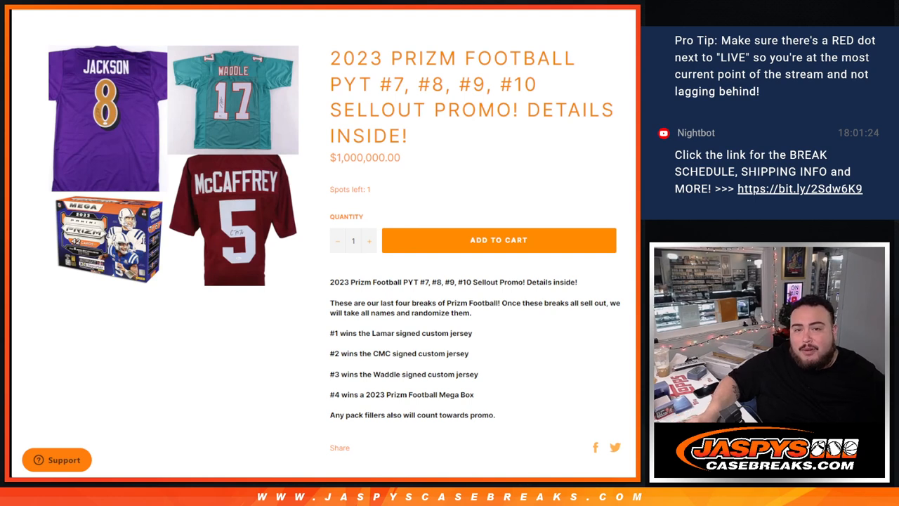
Highlight the '#9, #10' breaks in the Prizm Football PYT promo title.
left_click_drag(377, 85, 535, 85)
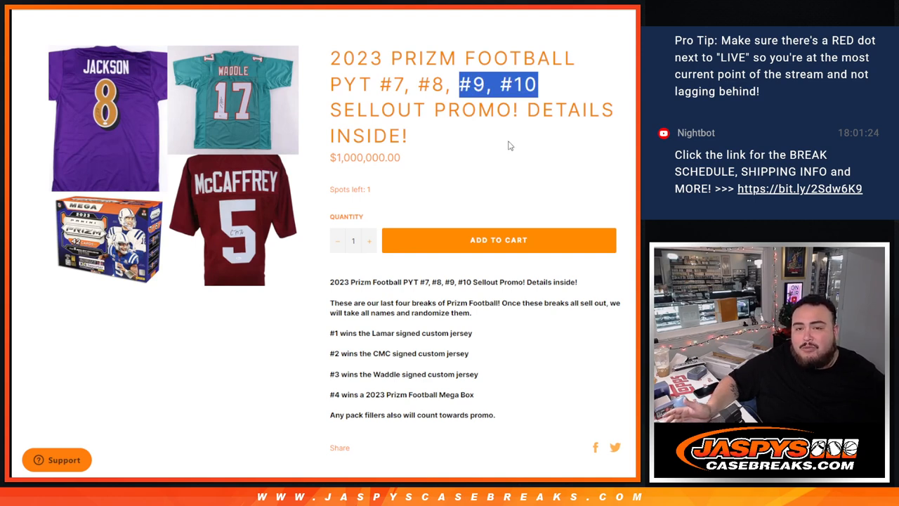
mouse_move(586, 249)
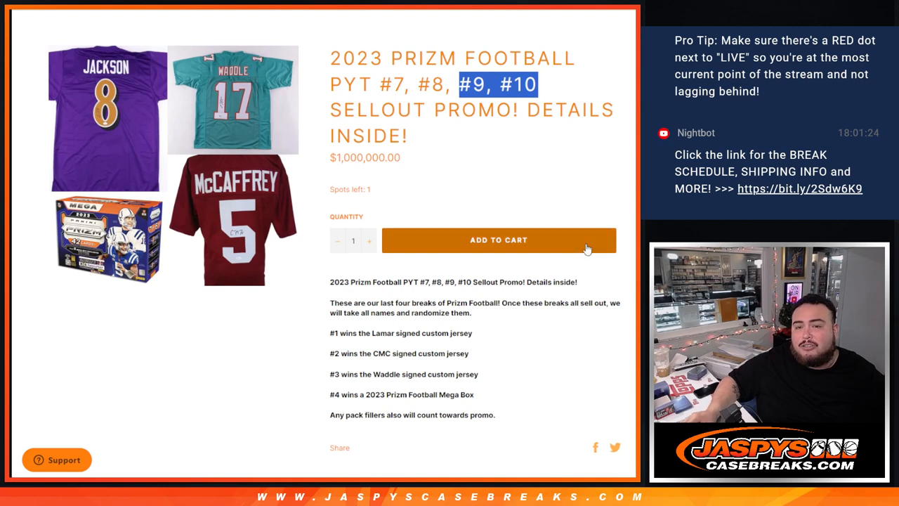
mouse_move(546, 320)
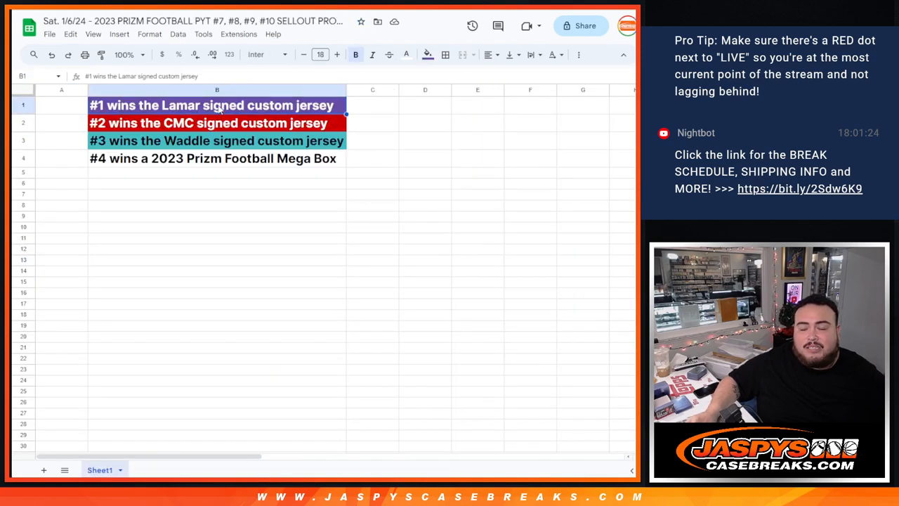
left_click(216, 122)
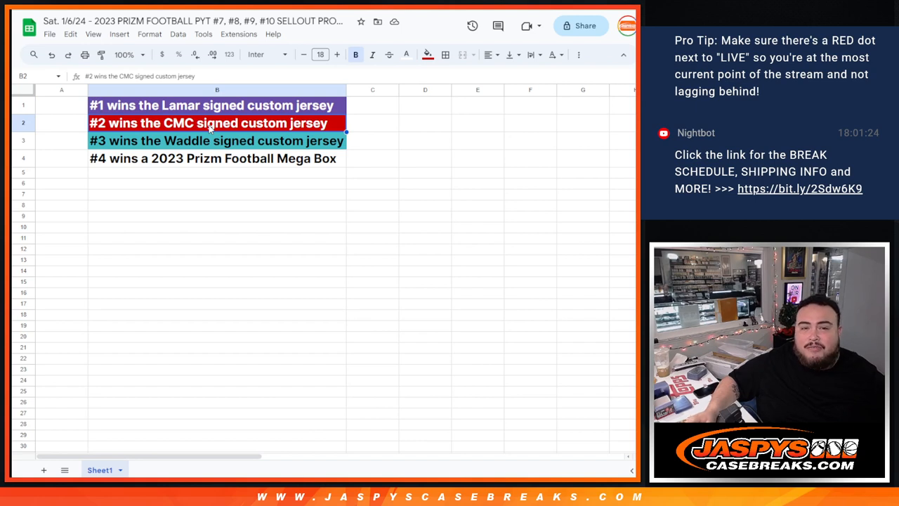
left_click(192, 140)
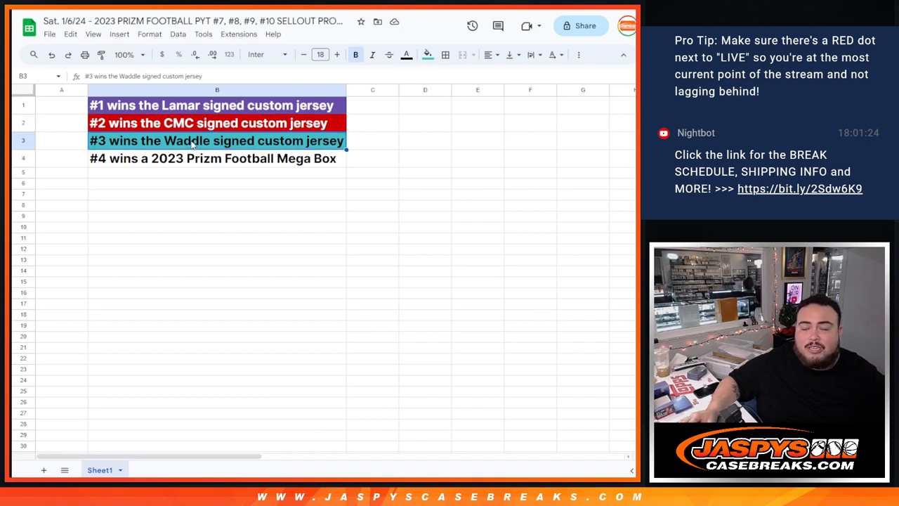
left_click(217, 158)
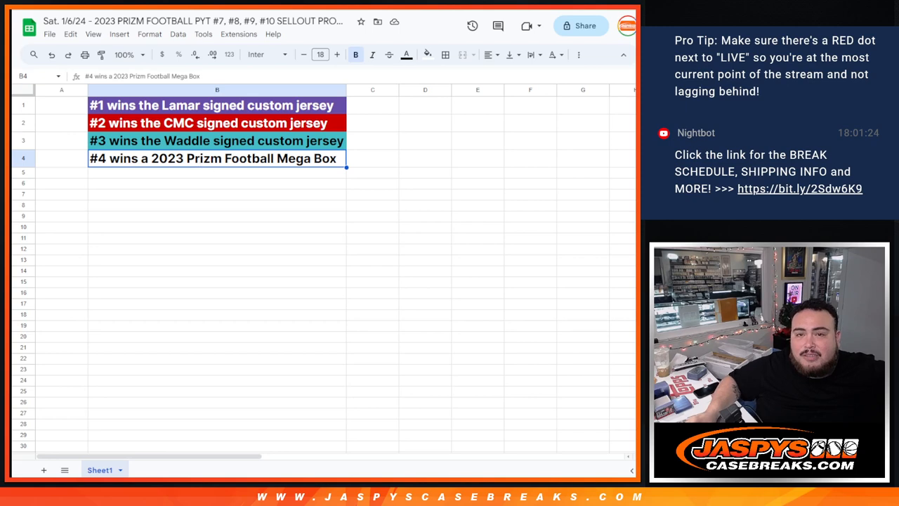
Bring up the PROMO LIST sheet and scroll through the buyer names in column A.
left_click(244, 469)
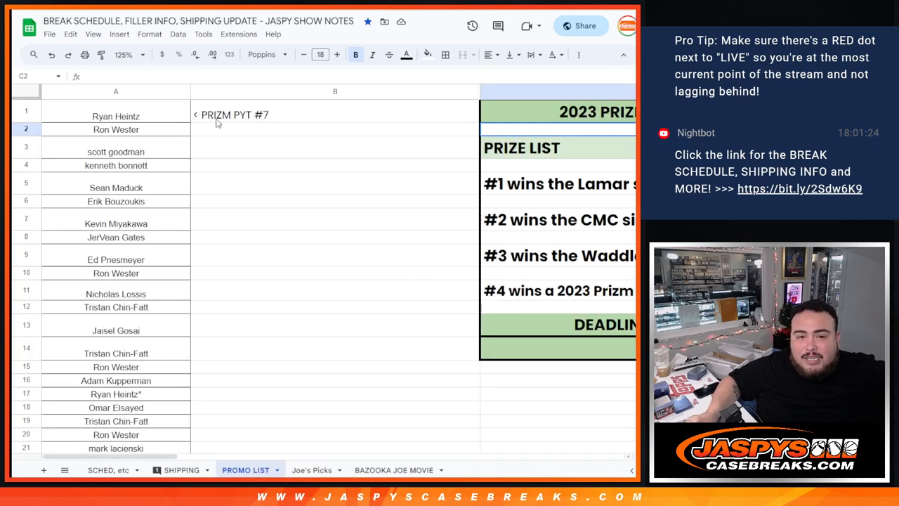
scroll("down", 3)
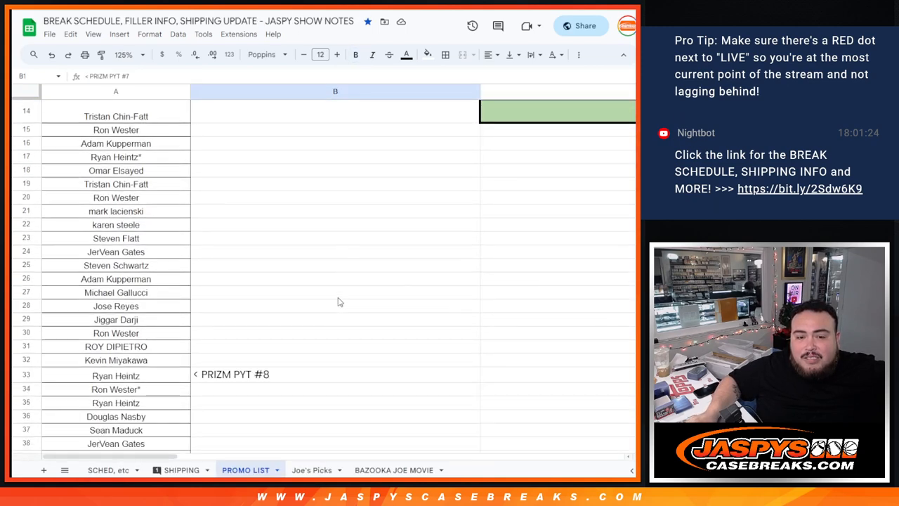
scroll("down", 3)
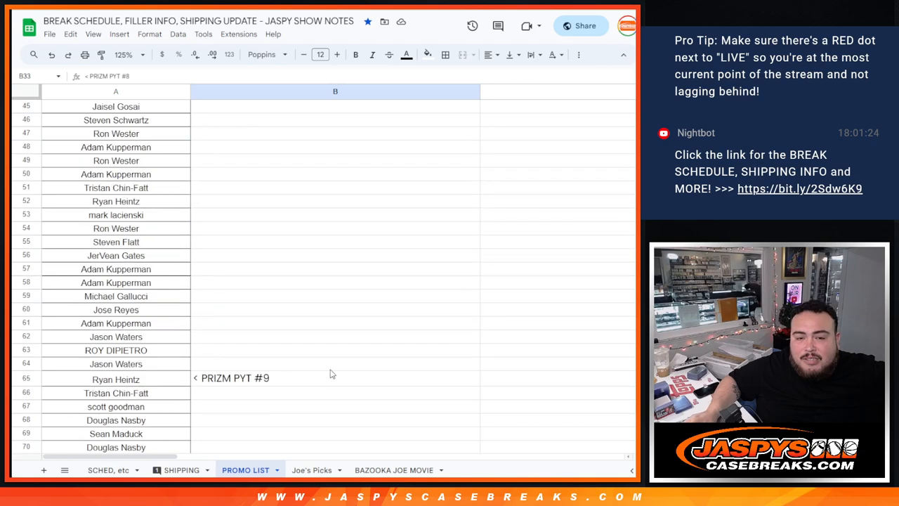
scroll("down", 3)
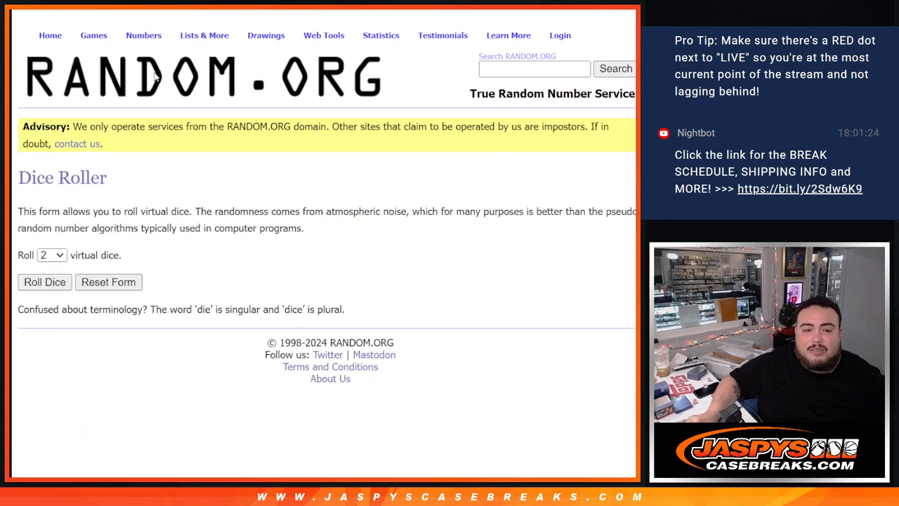
Randomize the 128 buyer names in List Randomizer, reshuffling until five shuffles are done.
left_click(44, 282)
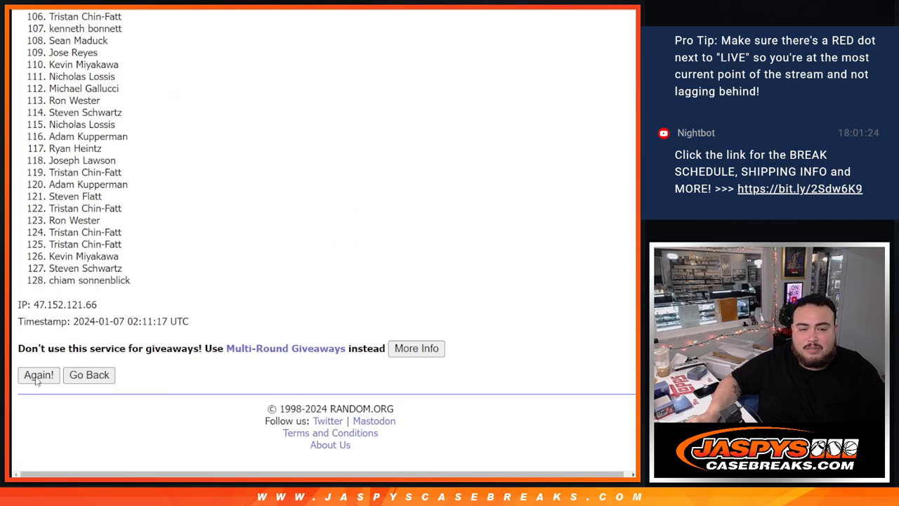
left_click(39, 375)
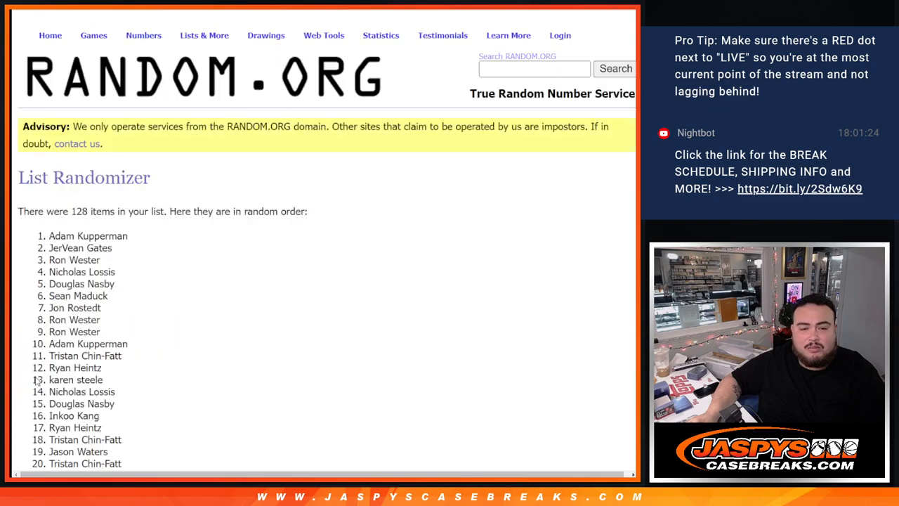
scroll("down", 3)
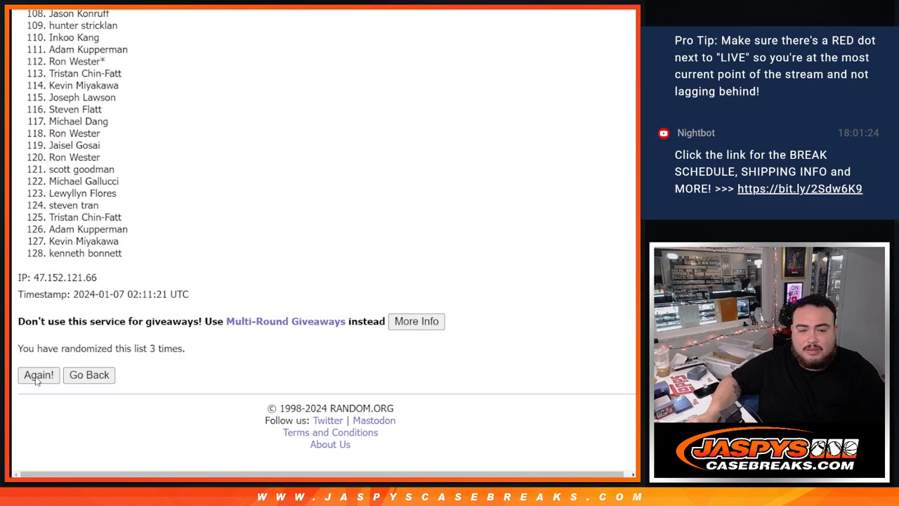
left_click(39, 376)
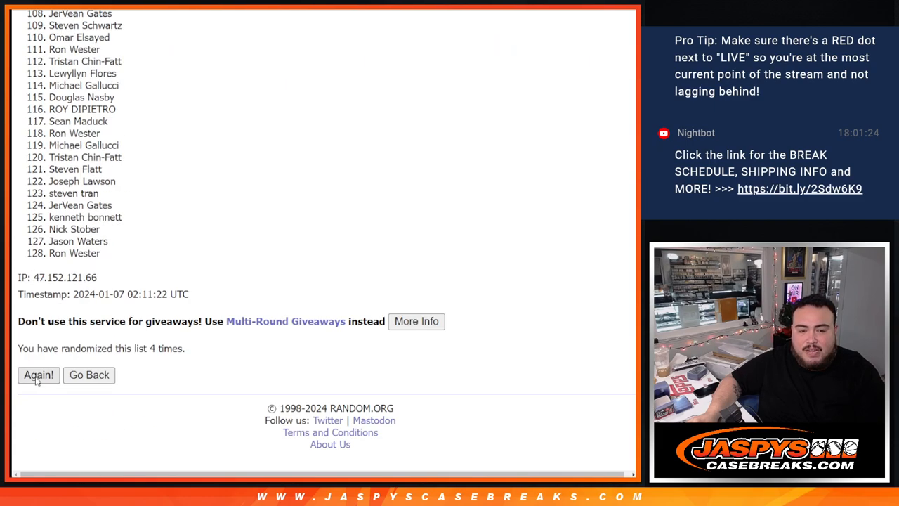
left_click(39, 375)
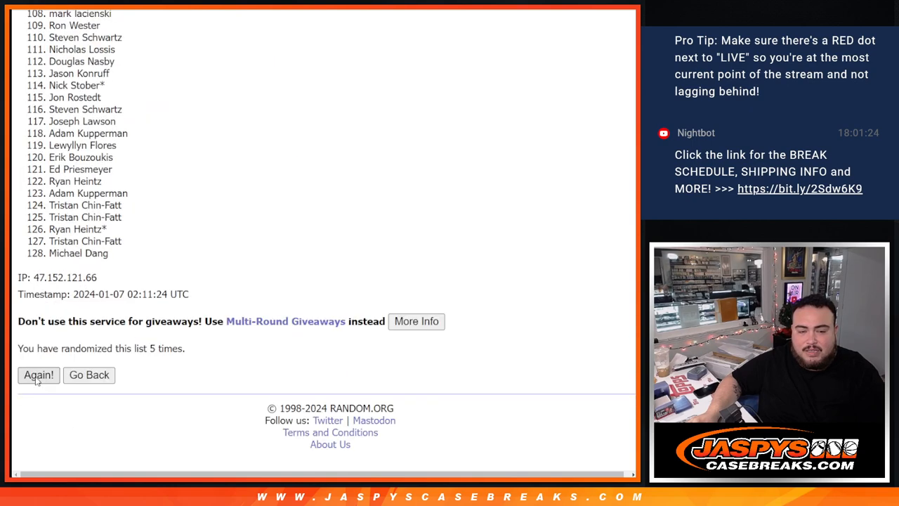
left_click(38, 375)
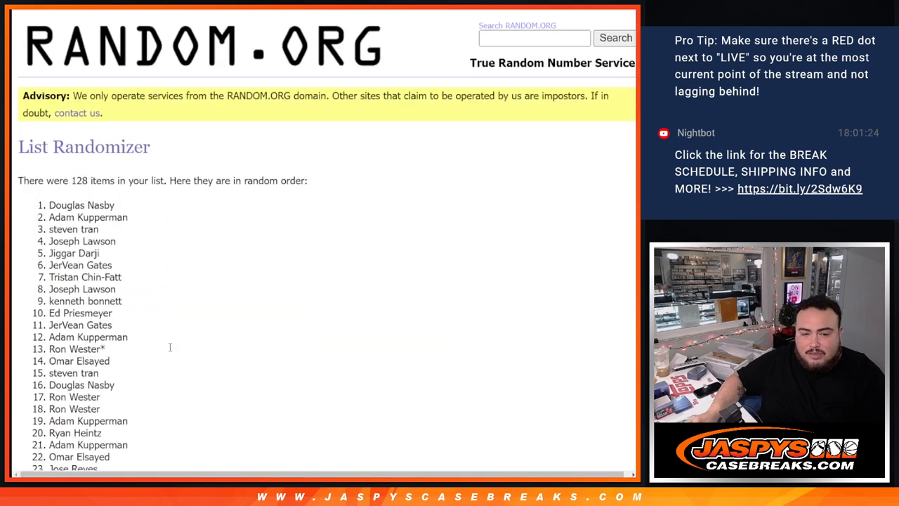
Review the final shuffled name order, then start changing the top four names' font size.
scroll("down", 3)
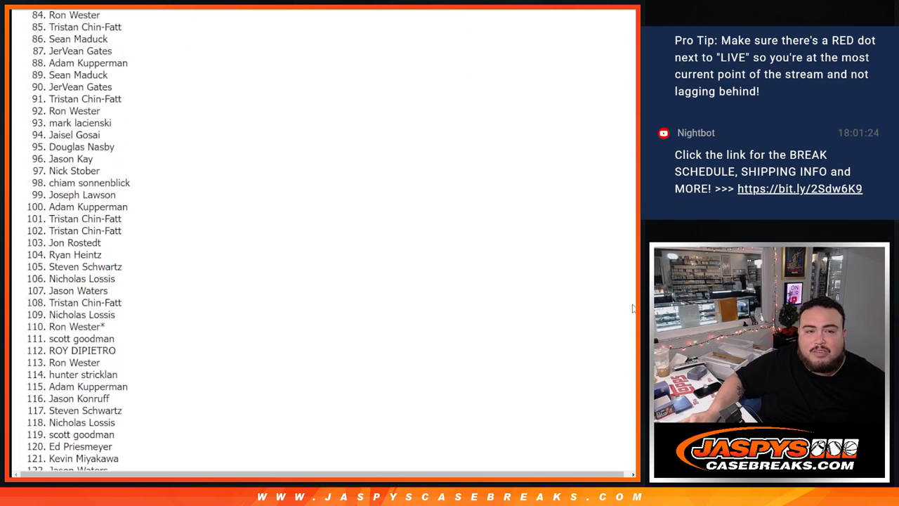
scroll("up", 3)
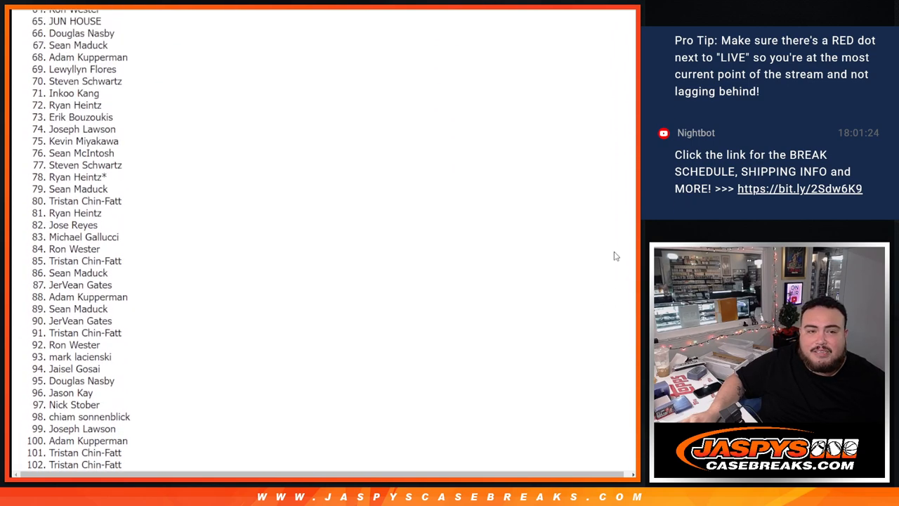
scroll("up", 3)
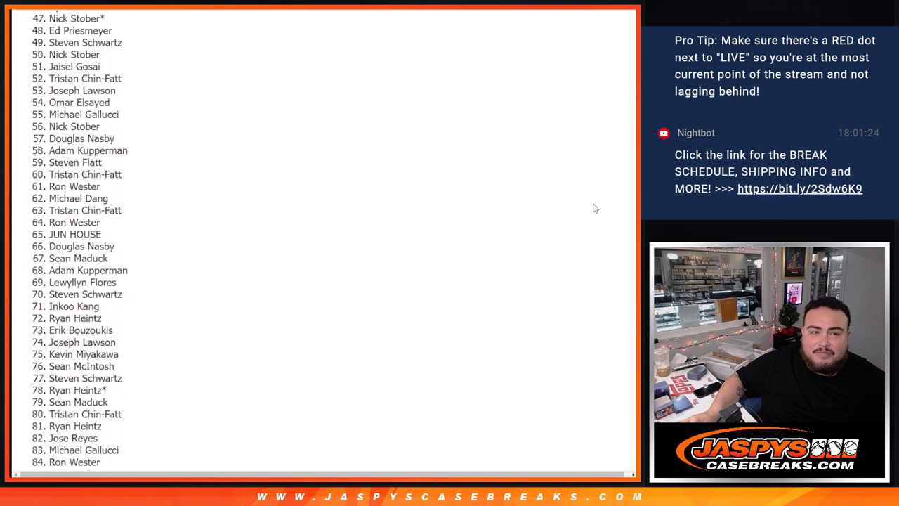
scroll("up", 3)
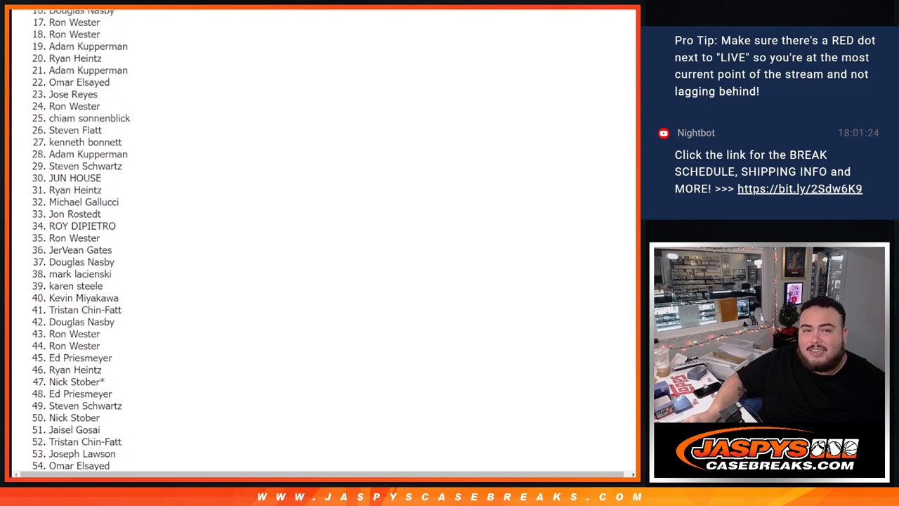
scroll("up", 3)
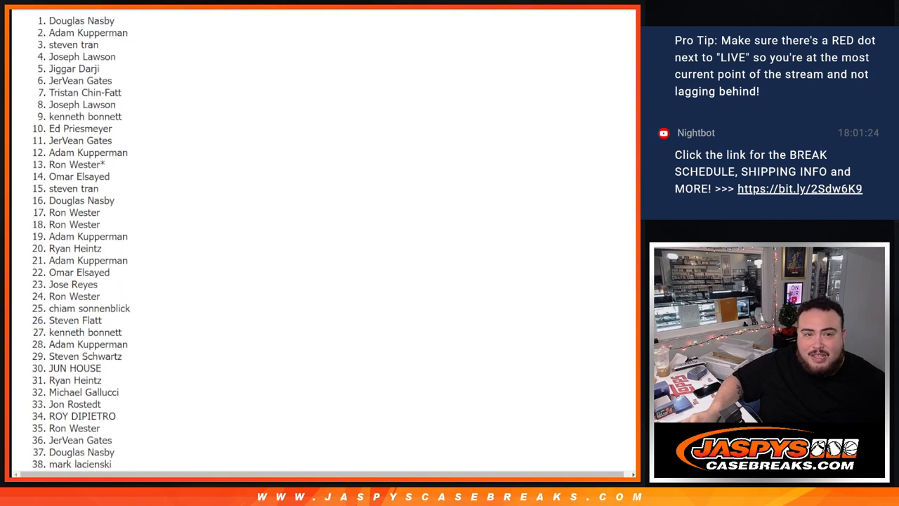
scroll("up", 3)
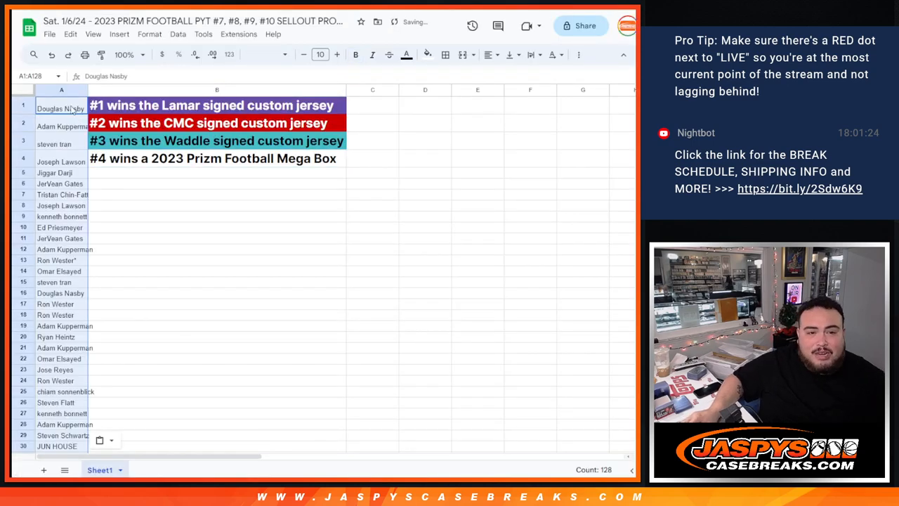
left_click(319, 54)
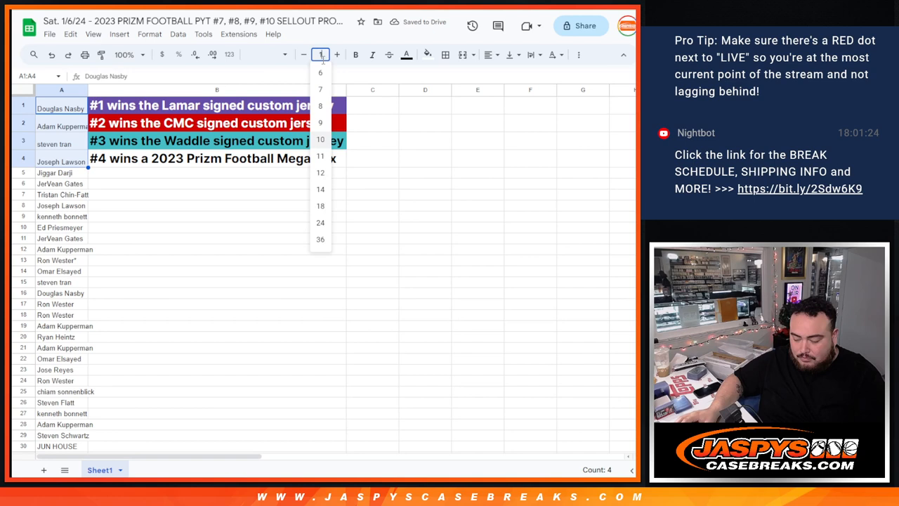